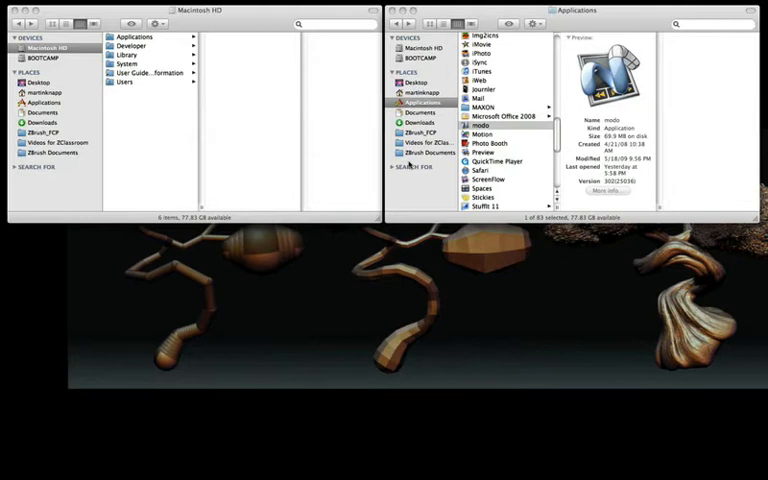
pyautogui.moveTo(396, 197)
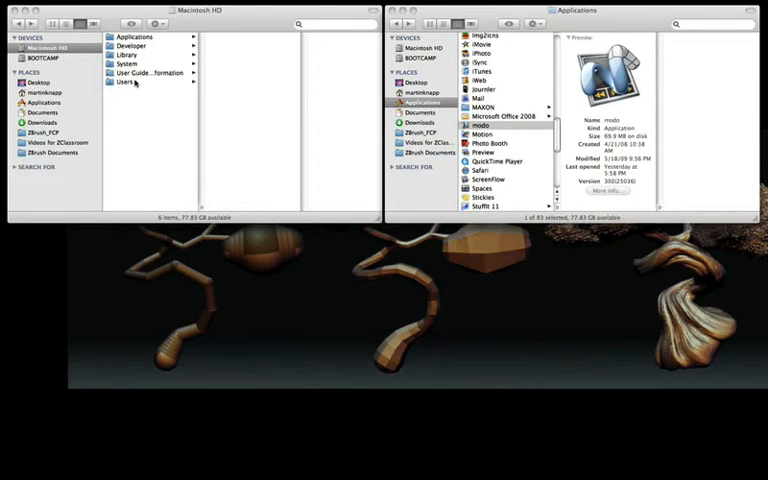
# Browse from Macintosh HD through Users into the GoZ files' Modo401 folder.
pyautogui.click(124, 82)
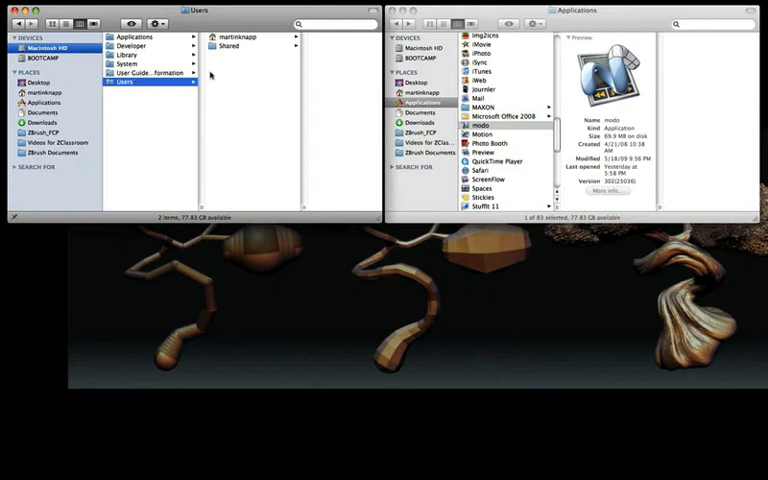
pyautogui.click(228, 46)
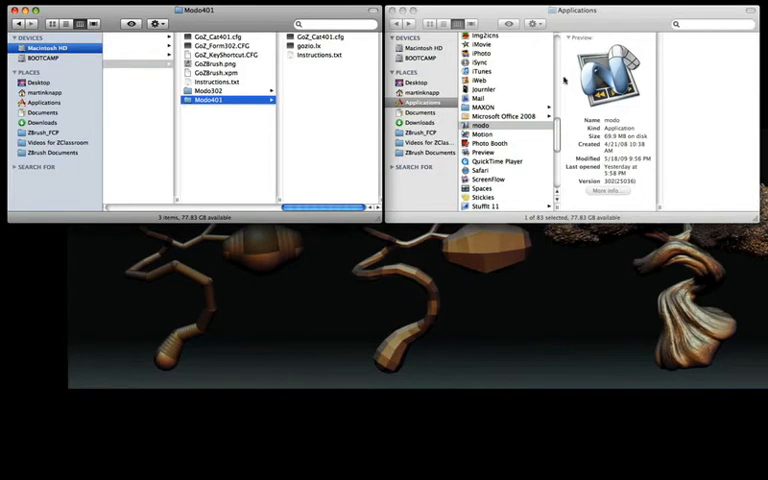
# Copy gozio.lx and paste it into modo's package Contents > Extras folder.
pyautogui.rightClick(312, 46)
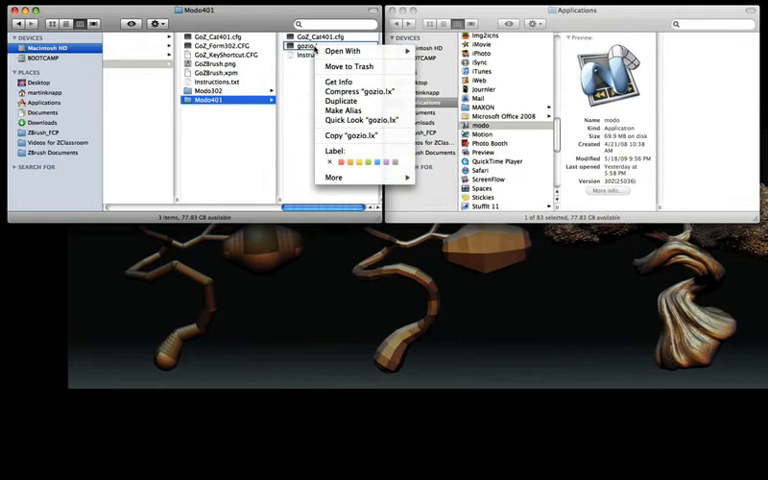
pyautogui.moveTo(360, 120)
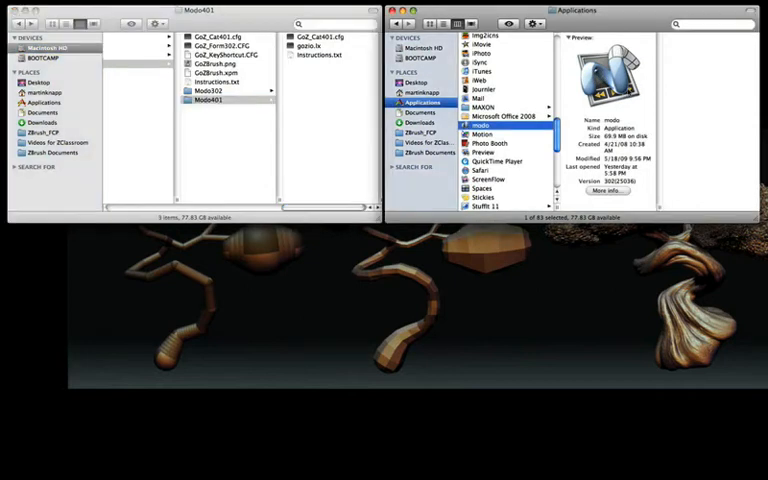
pyautogui.rightClick(462, 124)
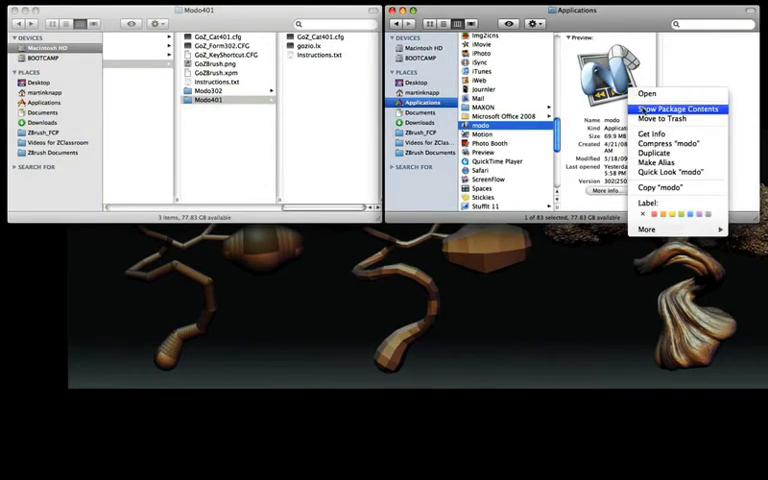
pyautogui.click(675, 108)
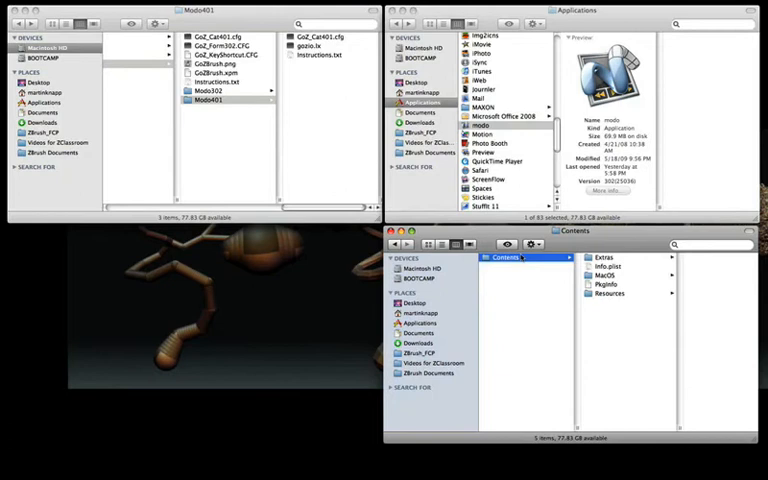
pyautogui.click(605, 257)
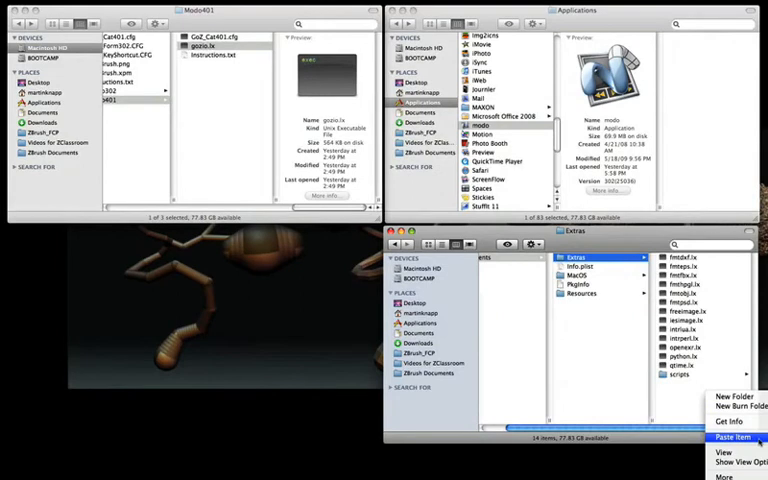
pyautogui.click(733, 437)
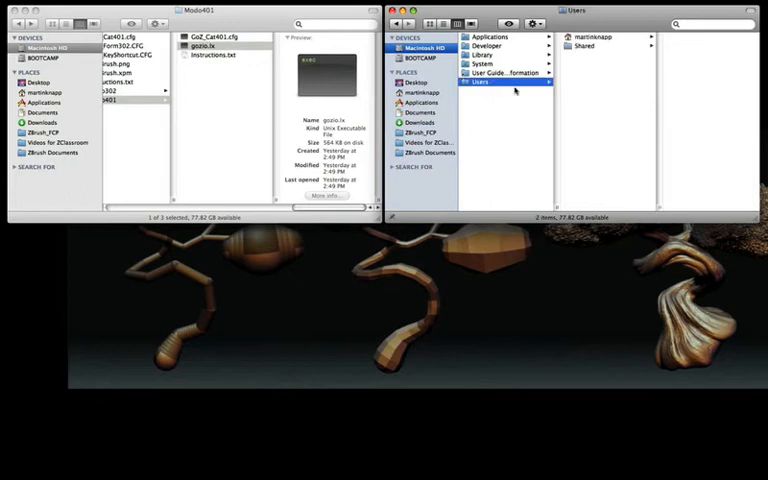
# Navigate home > Library > Application Support > Luxology to reach the Configs folder.
pyautogui.click(592, 37)
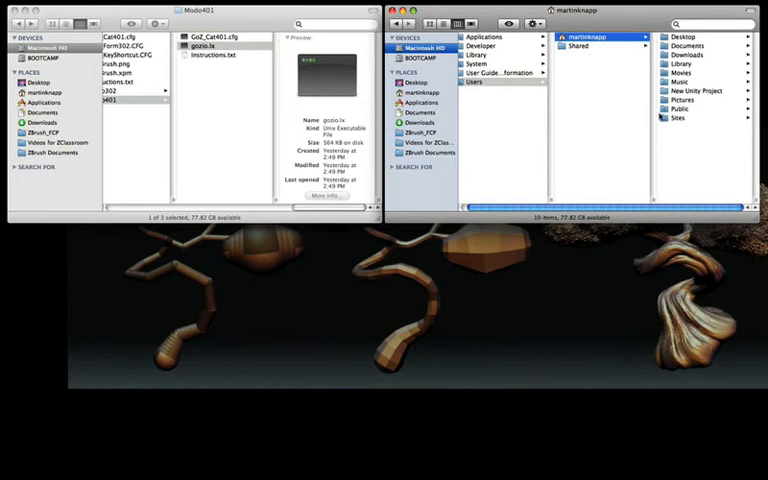
pyautogui.click(580, 63)
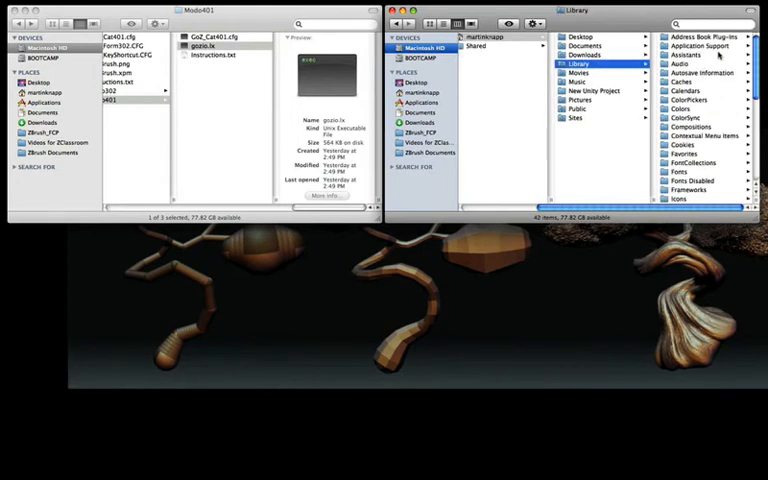
pyautogui.click(599, 45)
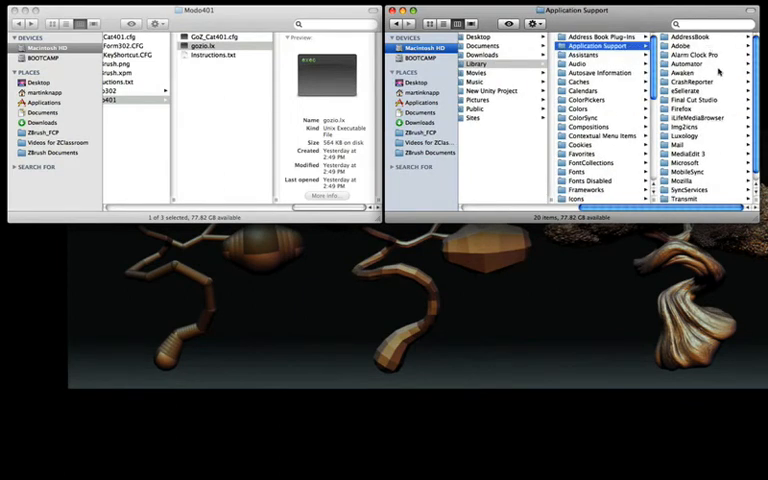
pyautogui.click(685, 135)
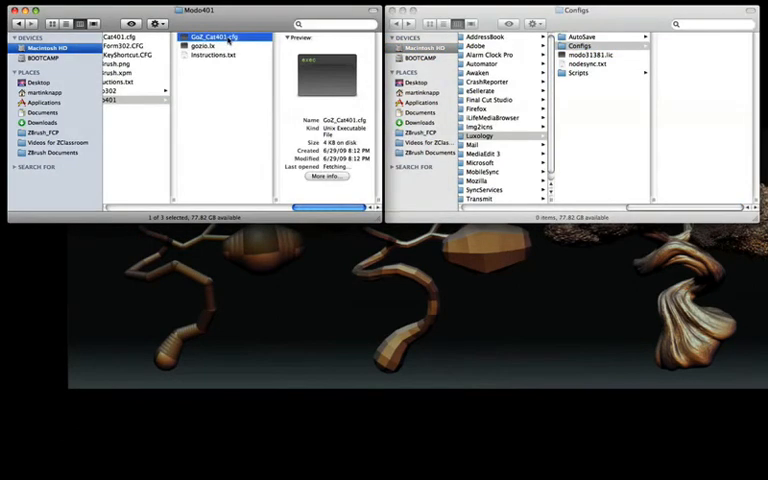
# Copy GoZ_Cat401.cfg and GoZ_KeyShortcut.CFG into the Luxology Configs folder.
pyautogui.rightClick(225, 37)
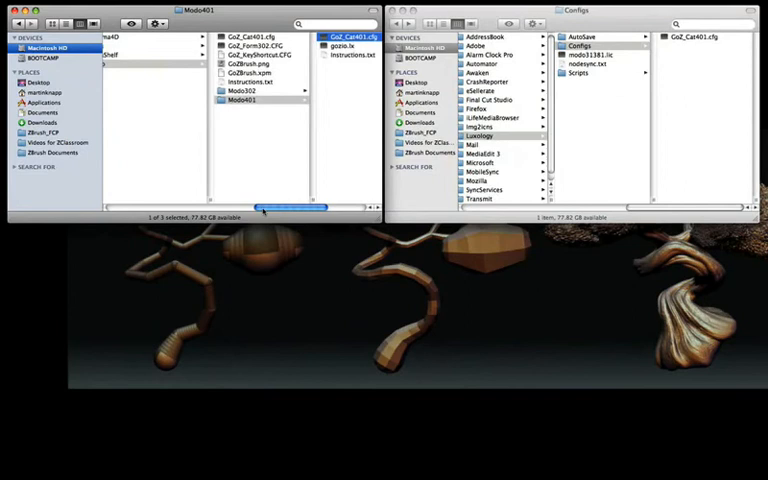
pyautogui.click(255, 54)
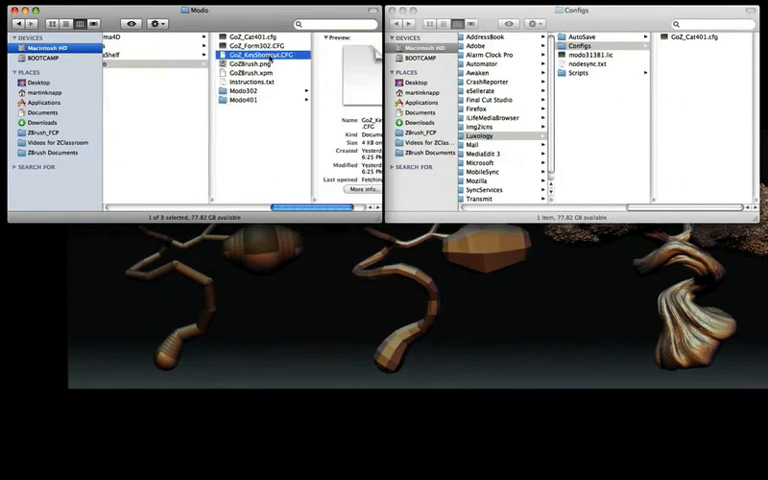
pyautogui.rightClick(240, 55)
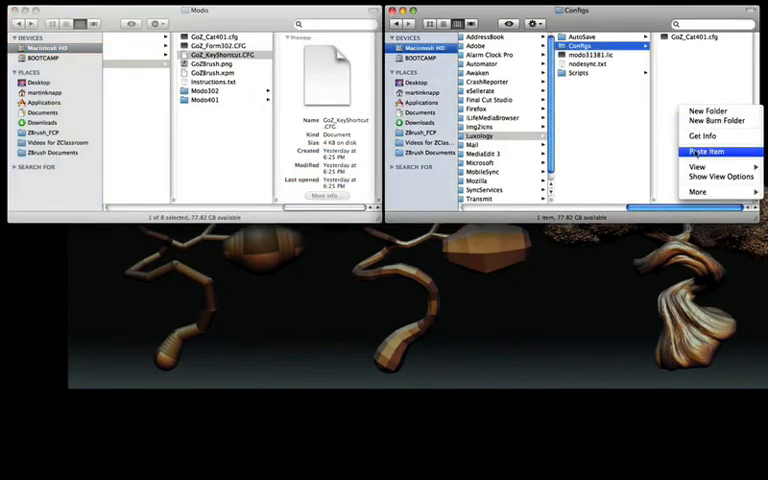
pyautogui.click(707, 151)
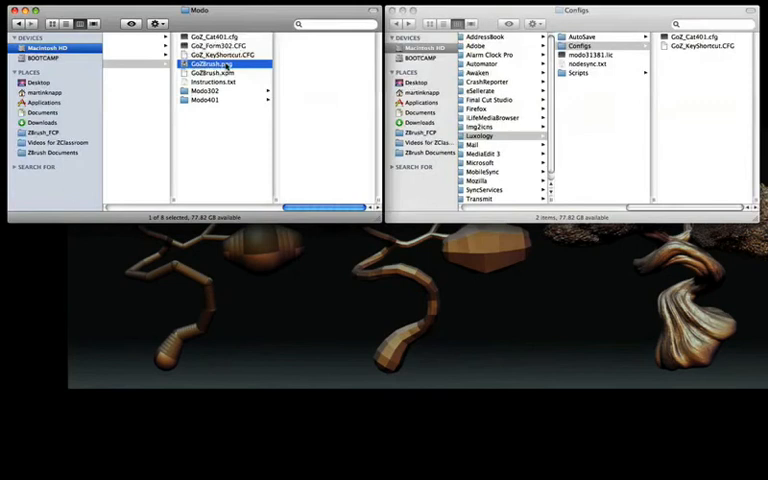
# Copy GoZBrush.png into the Luxology Configs folder as well.
pyautogui.rightClick(210, 63)
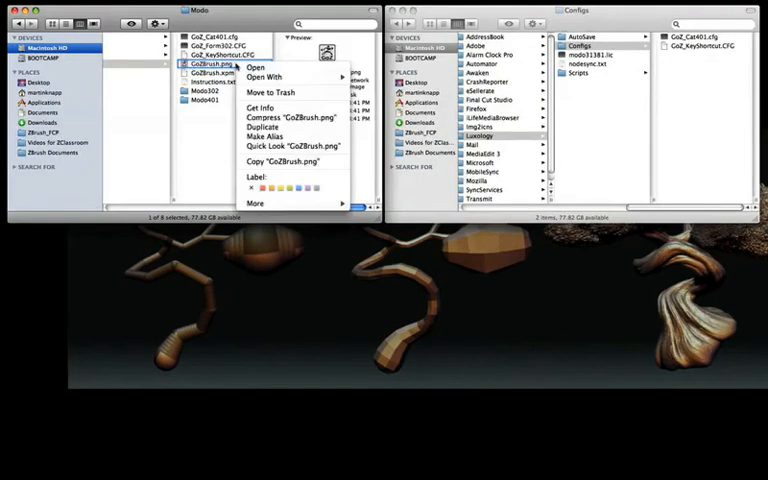
pyautogui.moveTo(290, 162)
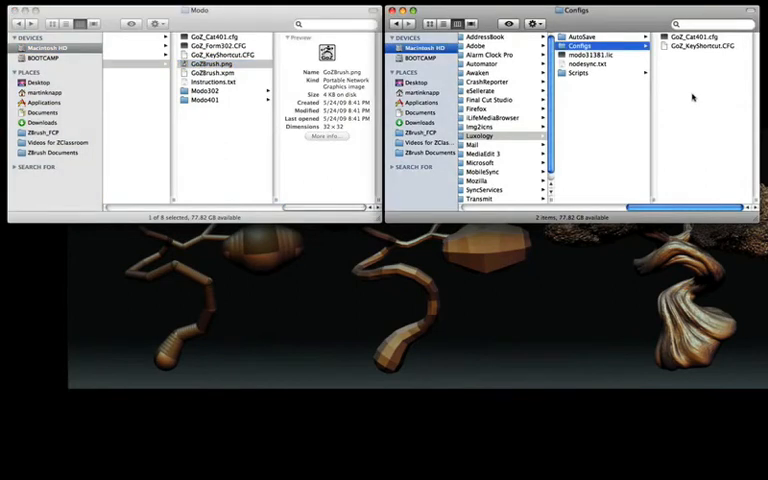
pyautogui.rightClick(690, 97)
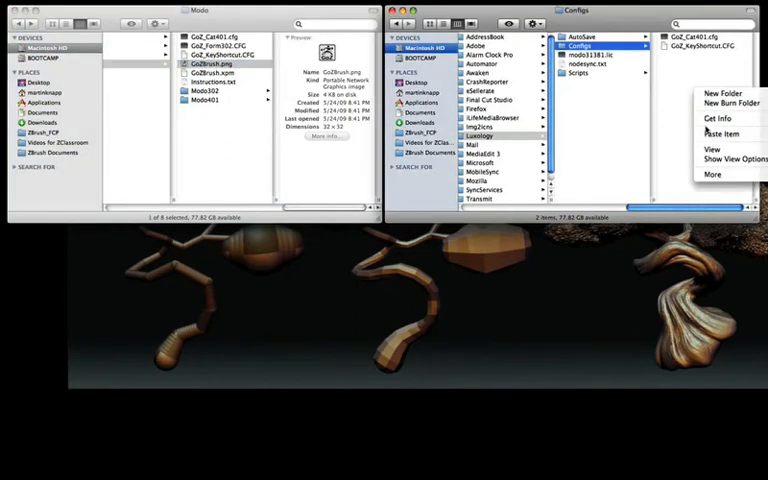
pyautogui.click(721, 133)
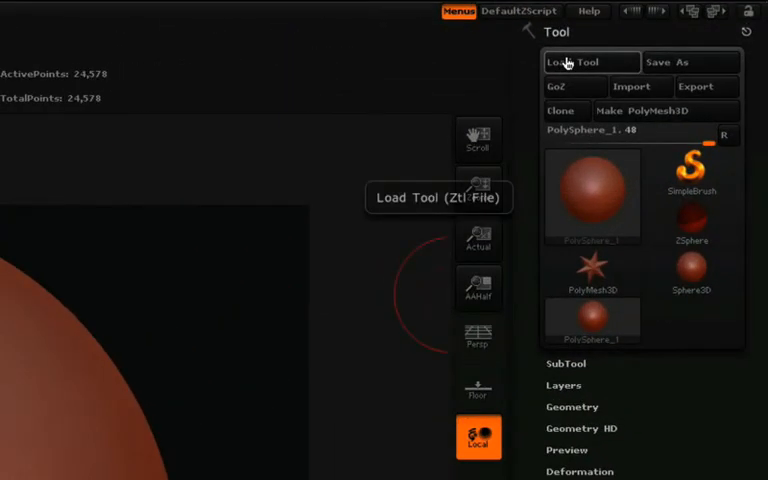
# Load GoZ_test_sphere.ZTL through Load Tool to show the patterned test sphere.
pyautogui.click(573, 62)
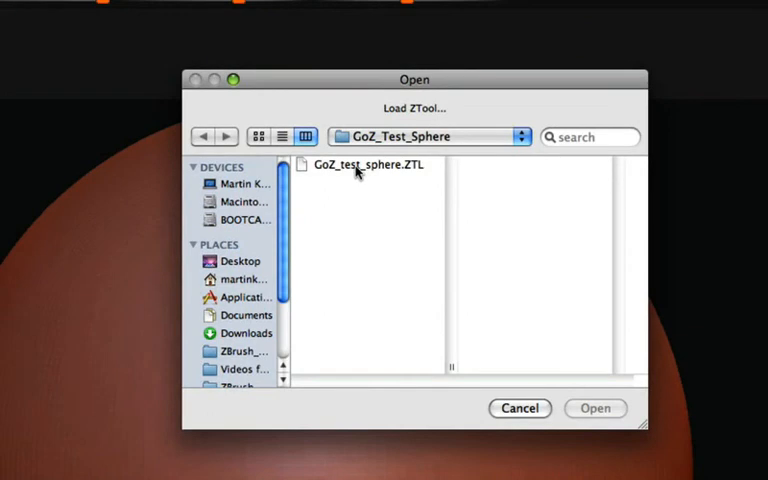
pyautogui.click(367, 164)
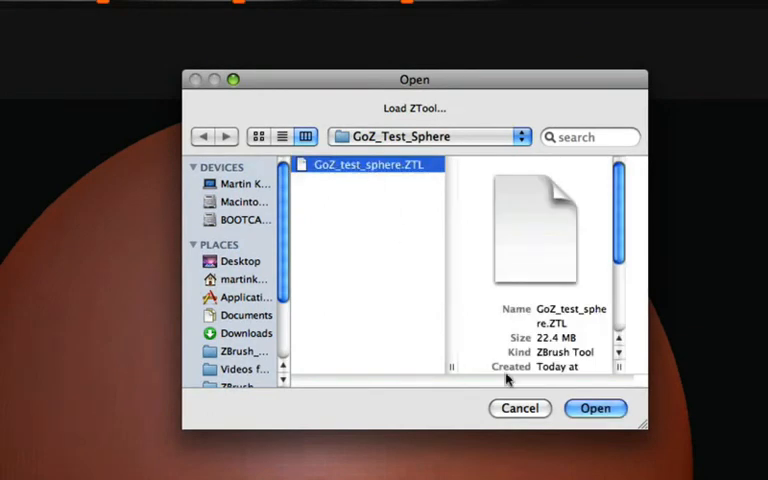
pyautogui.click(595, 408)
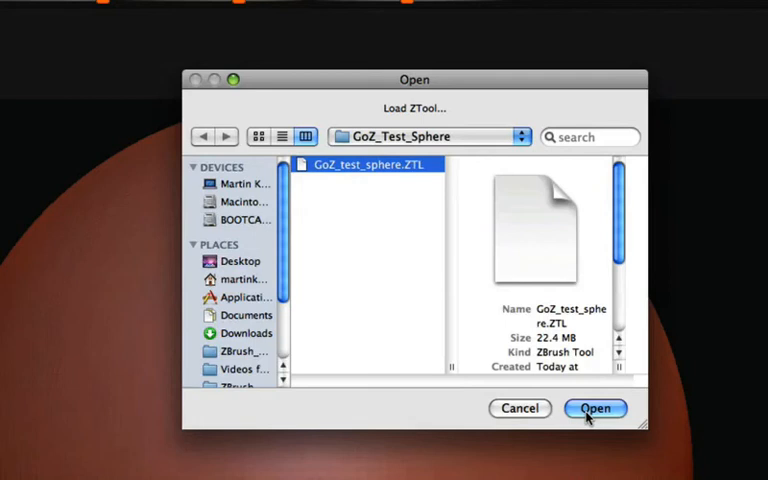
pyautogui.click(595, 408)
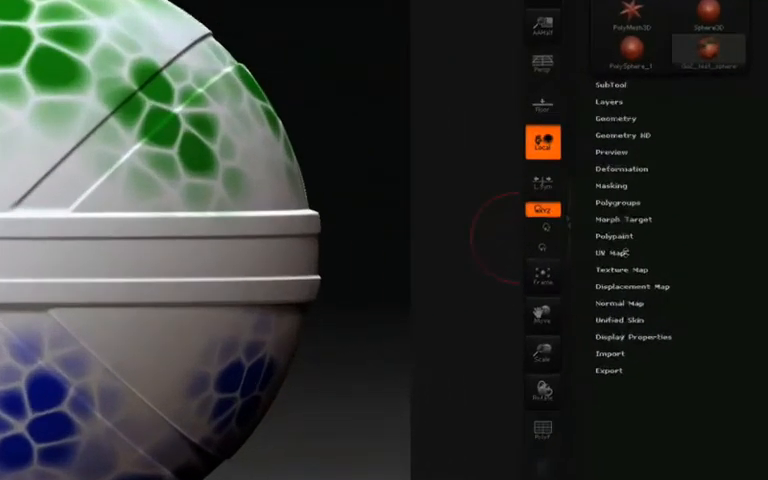
# Expand the Texture Map subpalette showing the sphere's green-and-blue texture, display on.
pyautogui.click(606, 251)
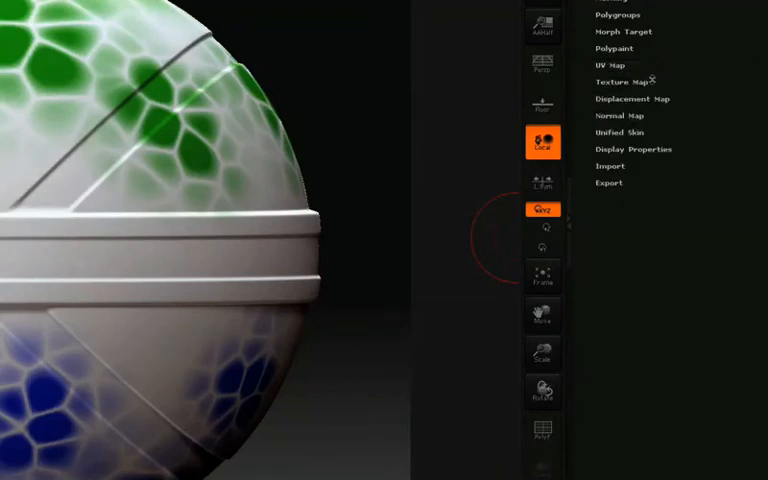
pyautogui.click(620, 81)
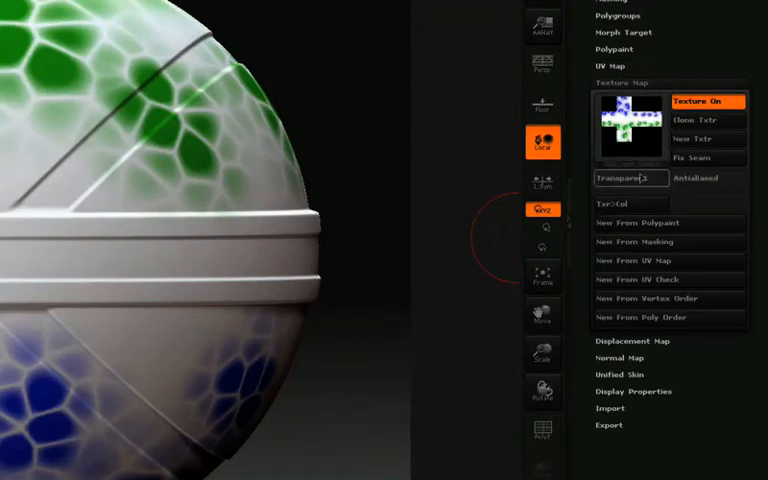
pyautogui.moveTo(653, 222)
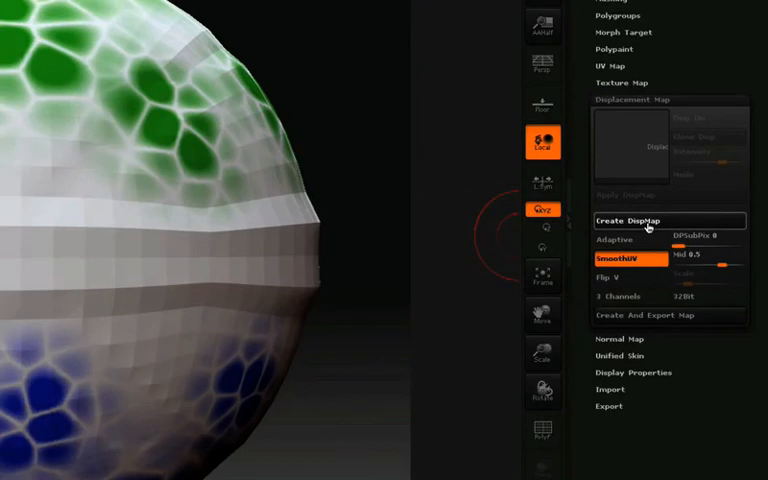
# Create a displacement map, then a 2048×2048 normal map, for the test sphere.
pyautogui.click(629, 221)
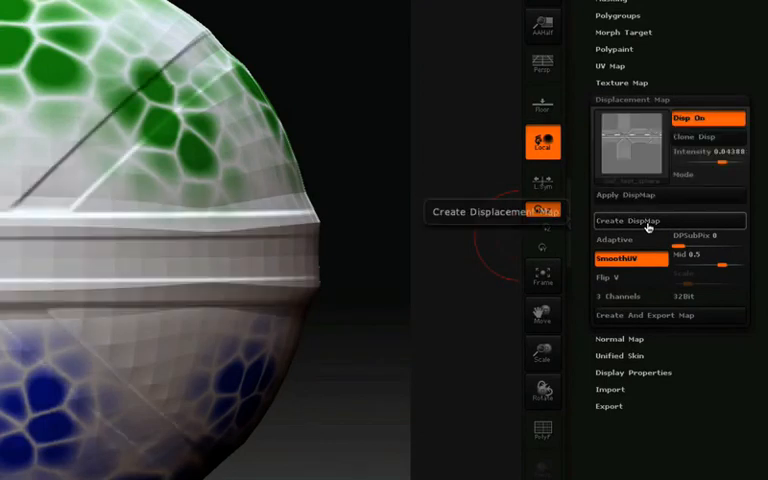
pyautogui.click(629, 221)
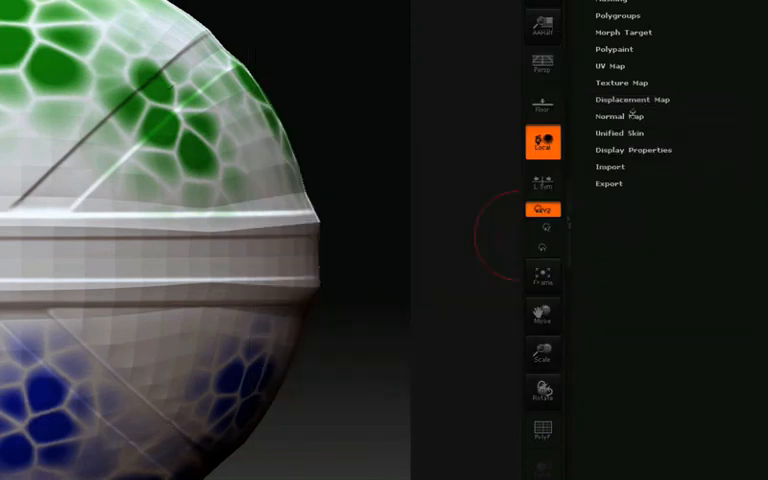
pyautogui.click(613, 116)
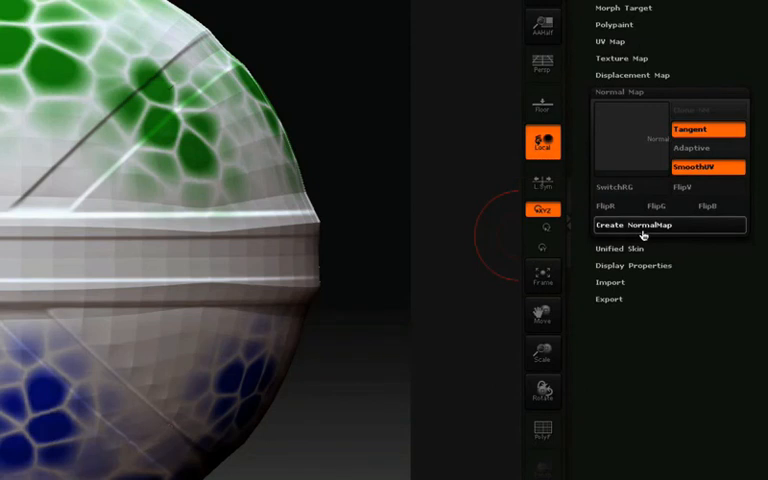
pyautogui.click(640, 225)
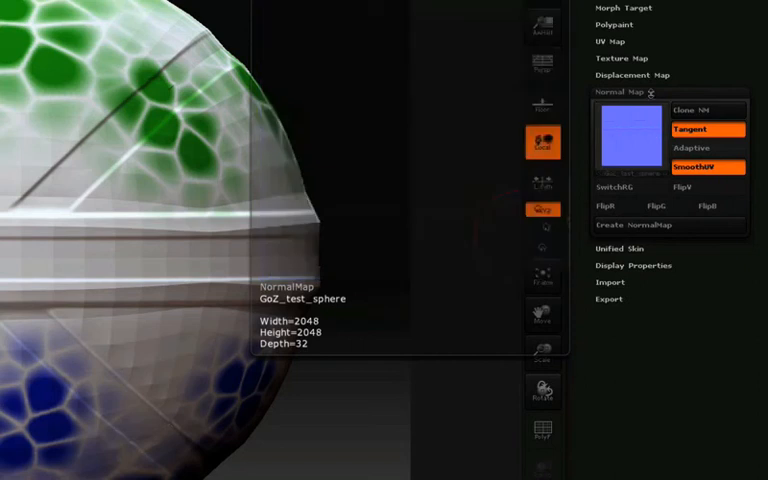
pyautogui.click(631, 75)
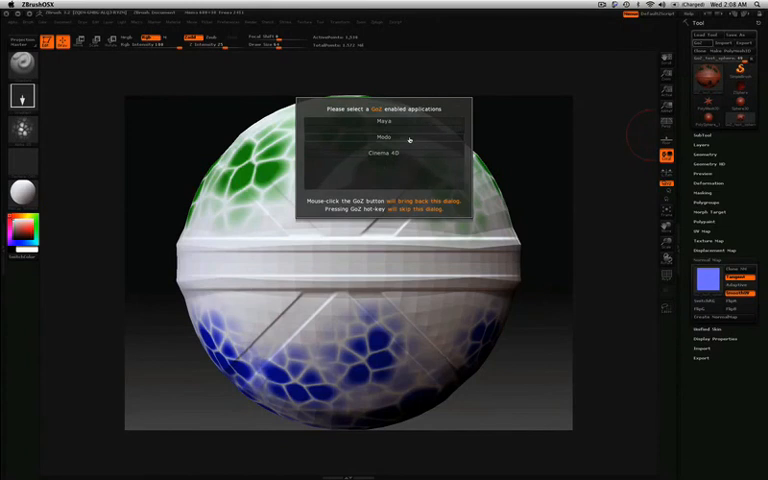
pyautogui.moveTo(385, 137)
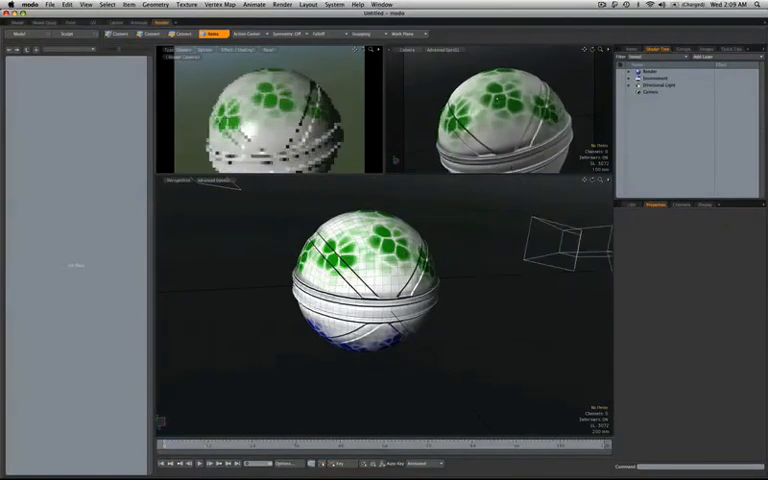
# Refresh modo's viewports with Ctrl+Shift+G to show the textured GoZ sphere.
pyautogui.press('ctrl+shift+g')
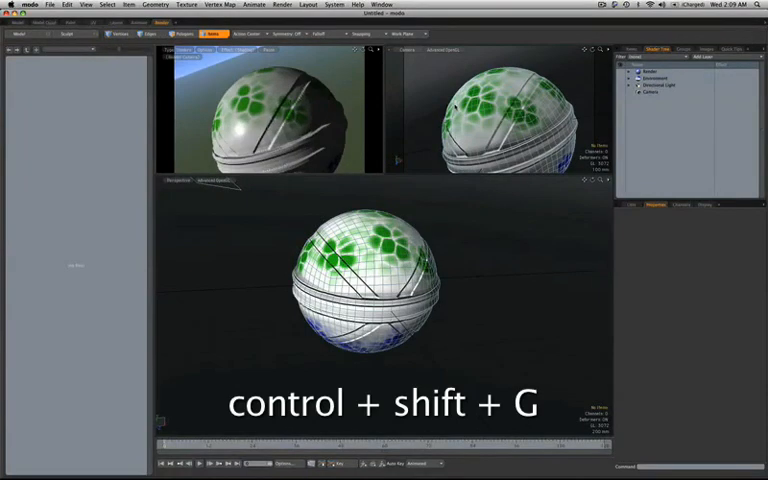